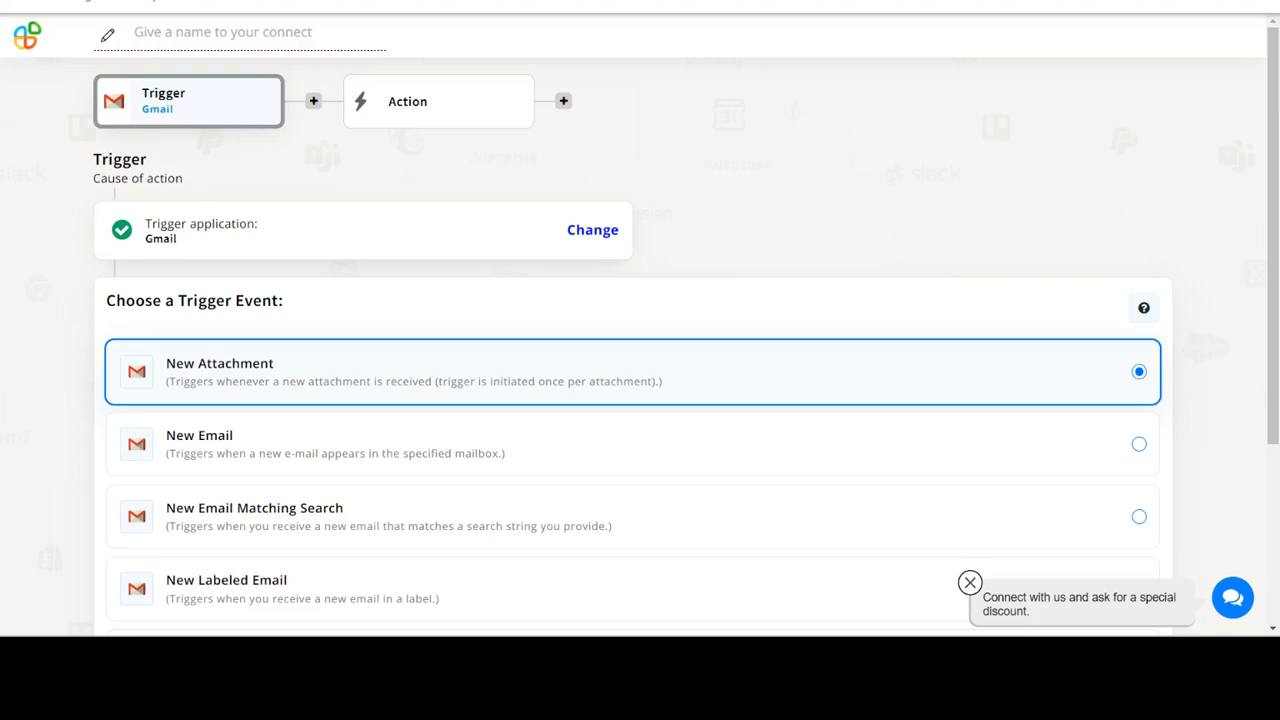
- Choose New Email as the Gmail trigger event and continue
scroll(down, 3)
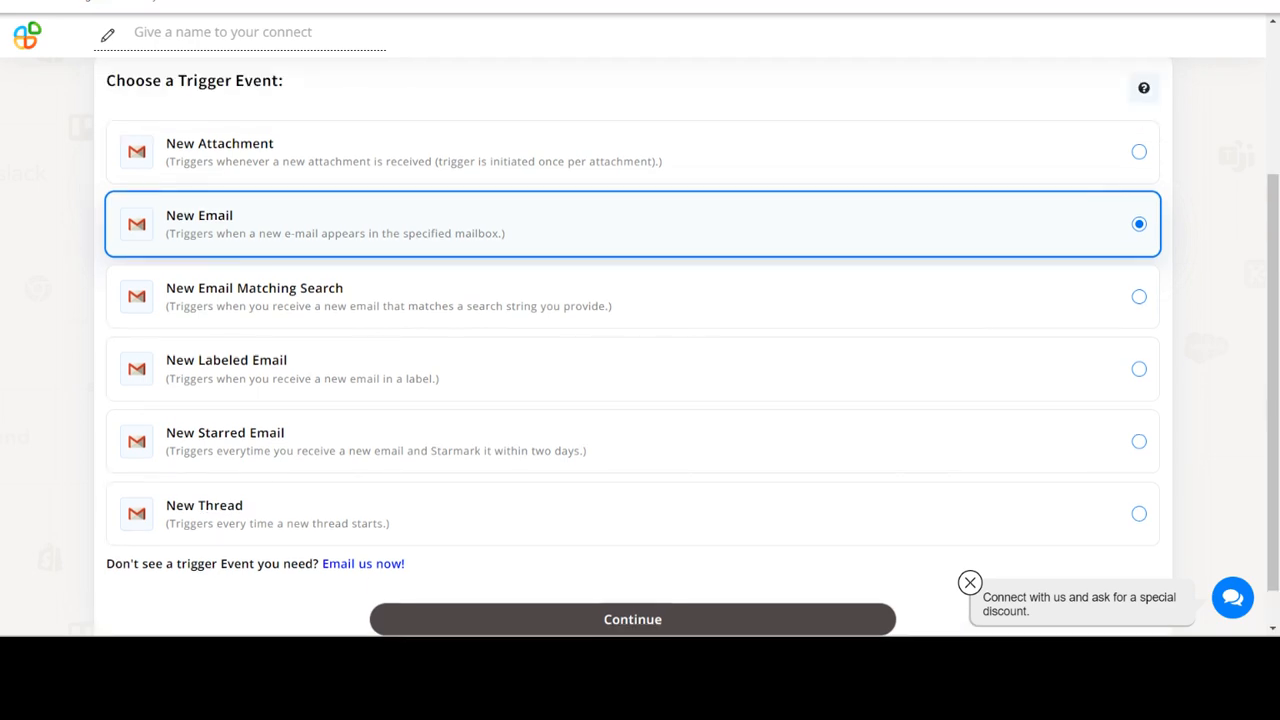
click(632, 620)
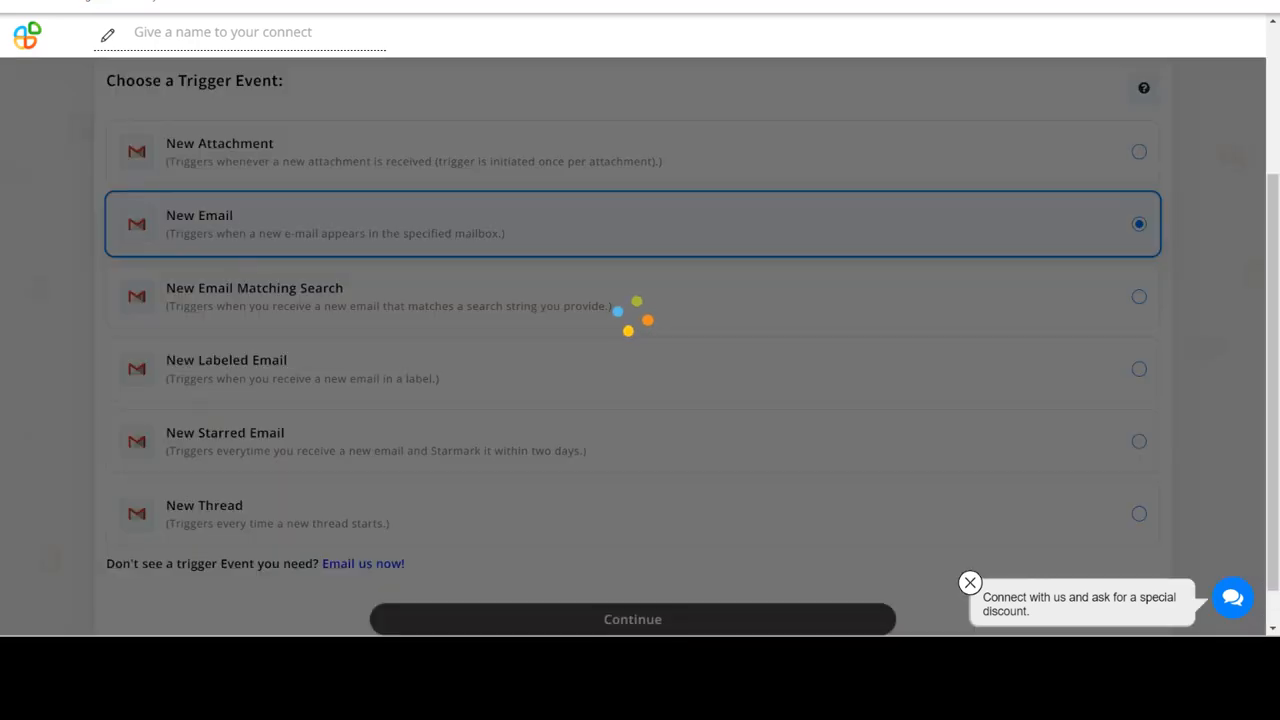
- Keep the listed Gmail account for the trigger and continue to its options
click(632, 620)
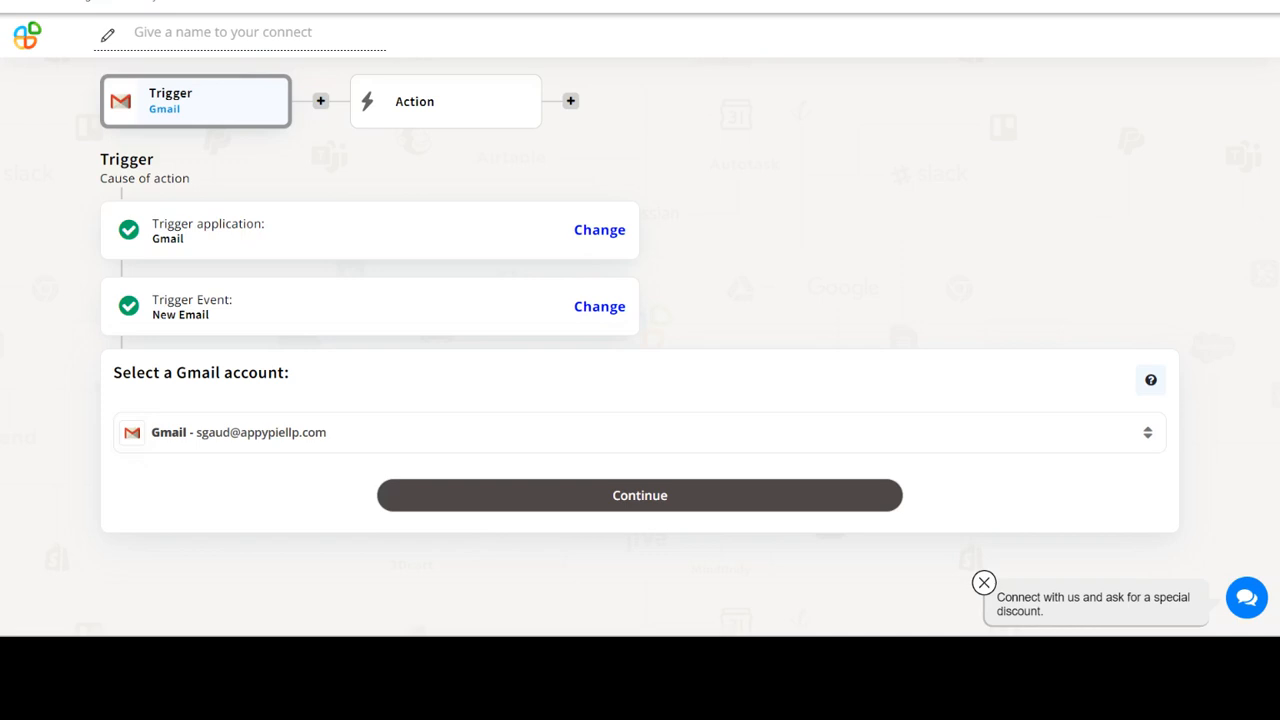
click(640, 496)
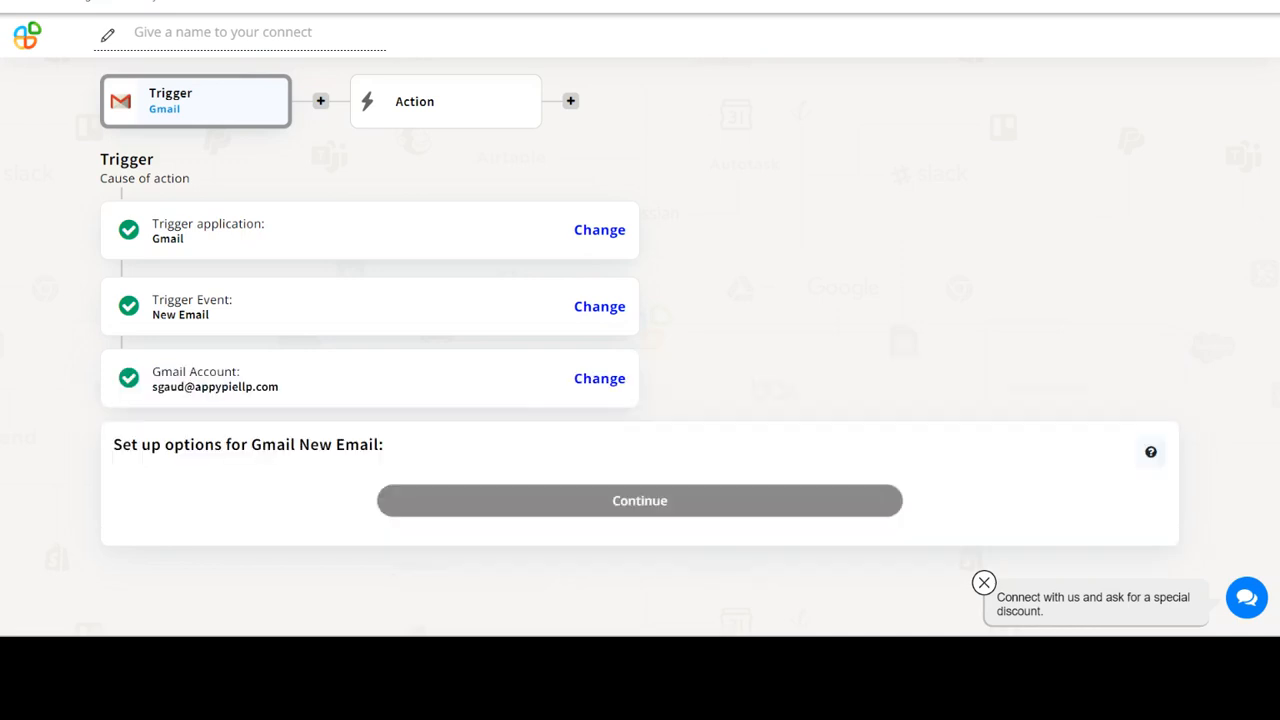
click(640, 500)
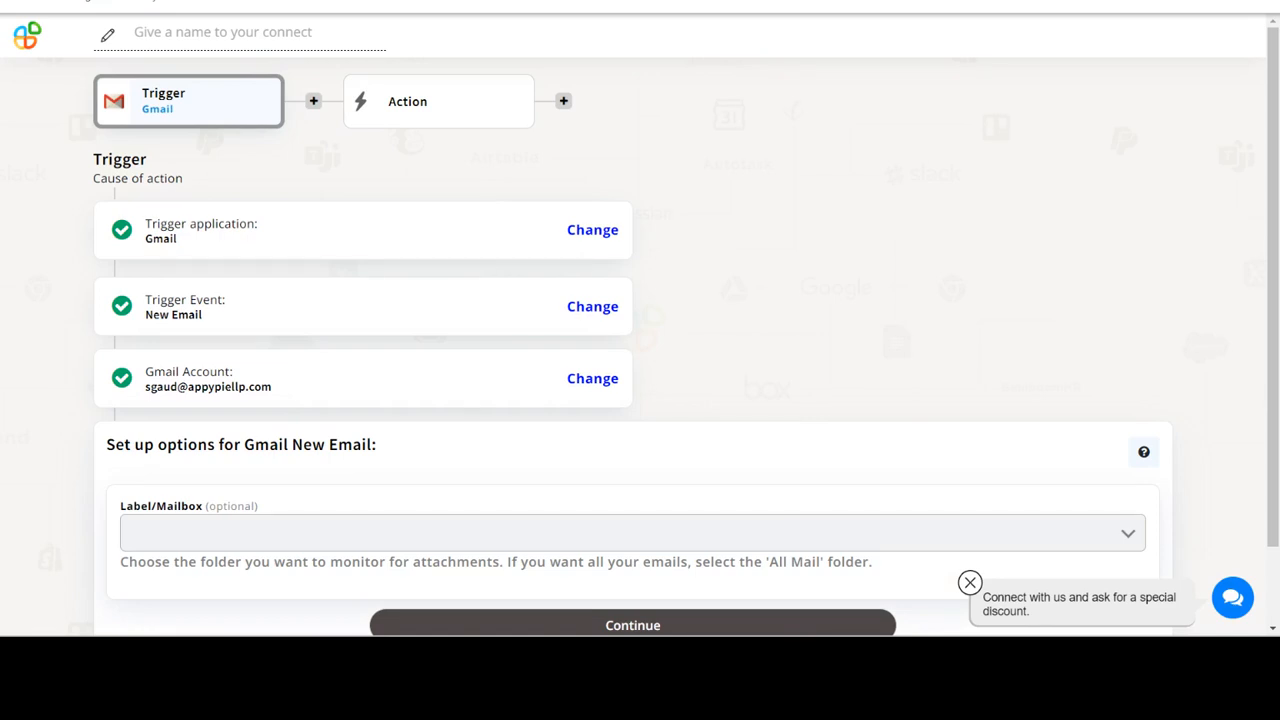
- Set the Label/Mailbox to INBOX and finish the trigger setup
scroll(down, 3)
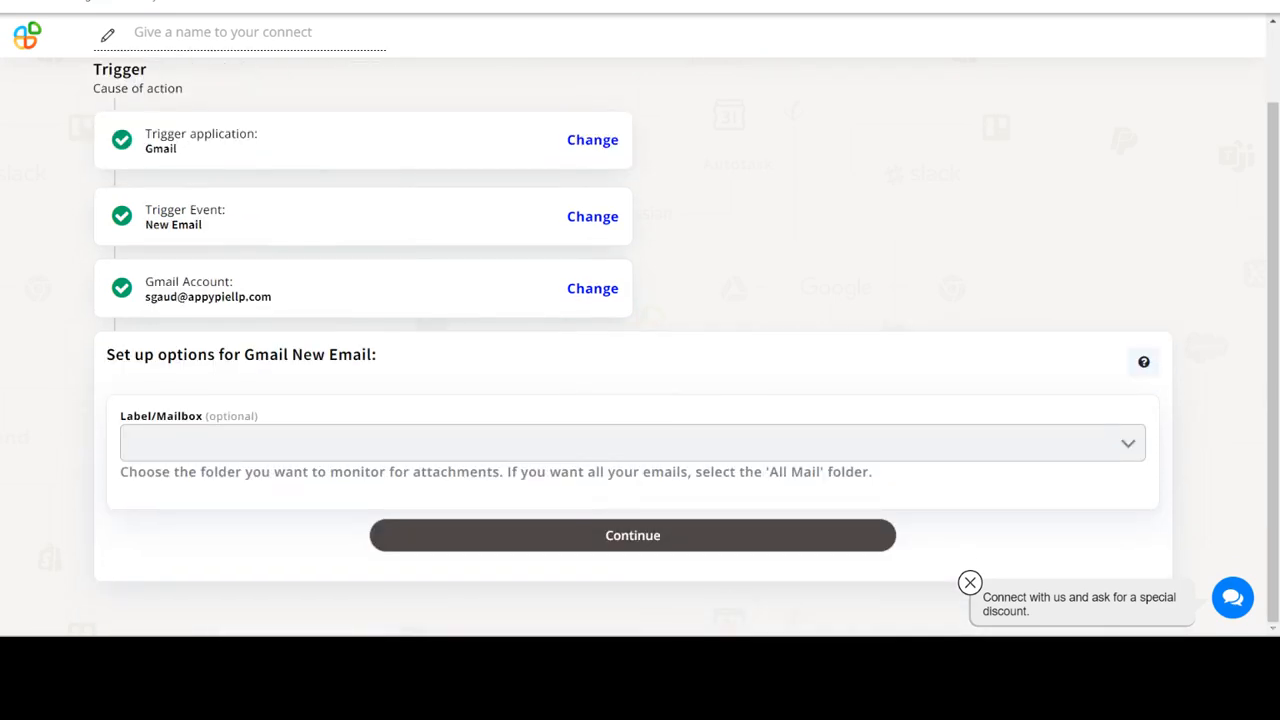
click(632, 440)
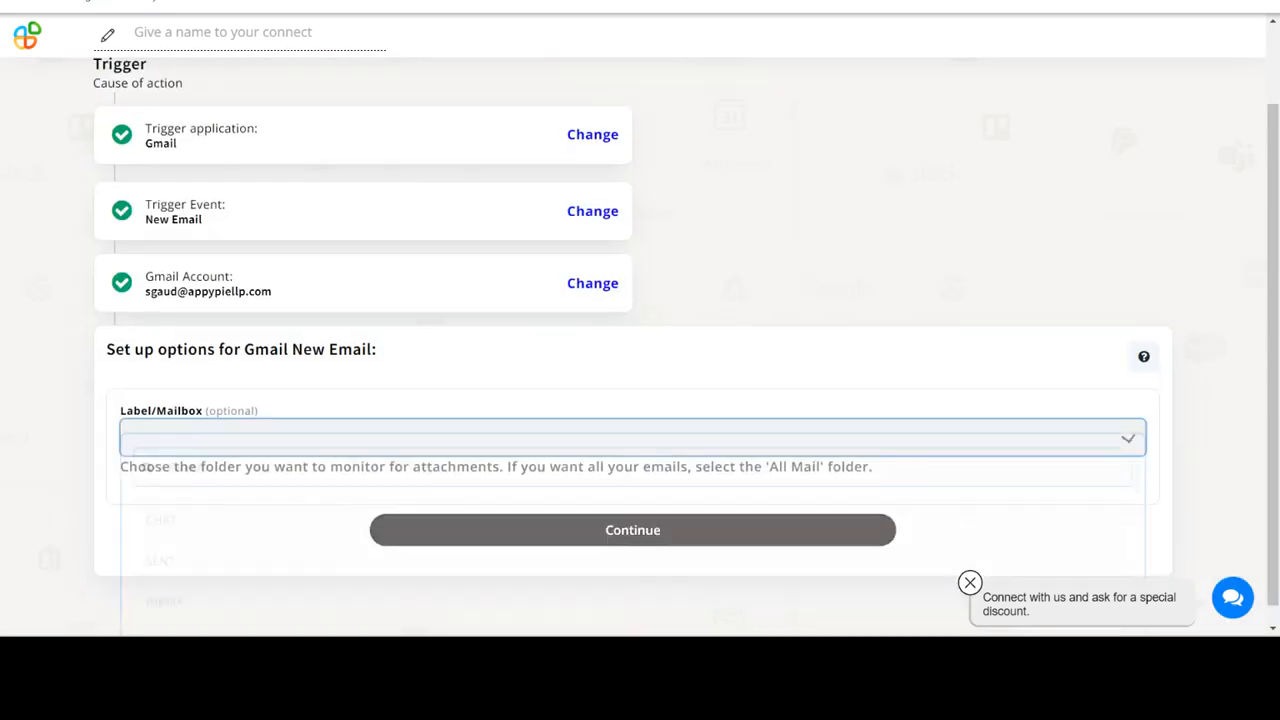
click(632, 436)
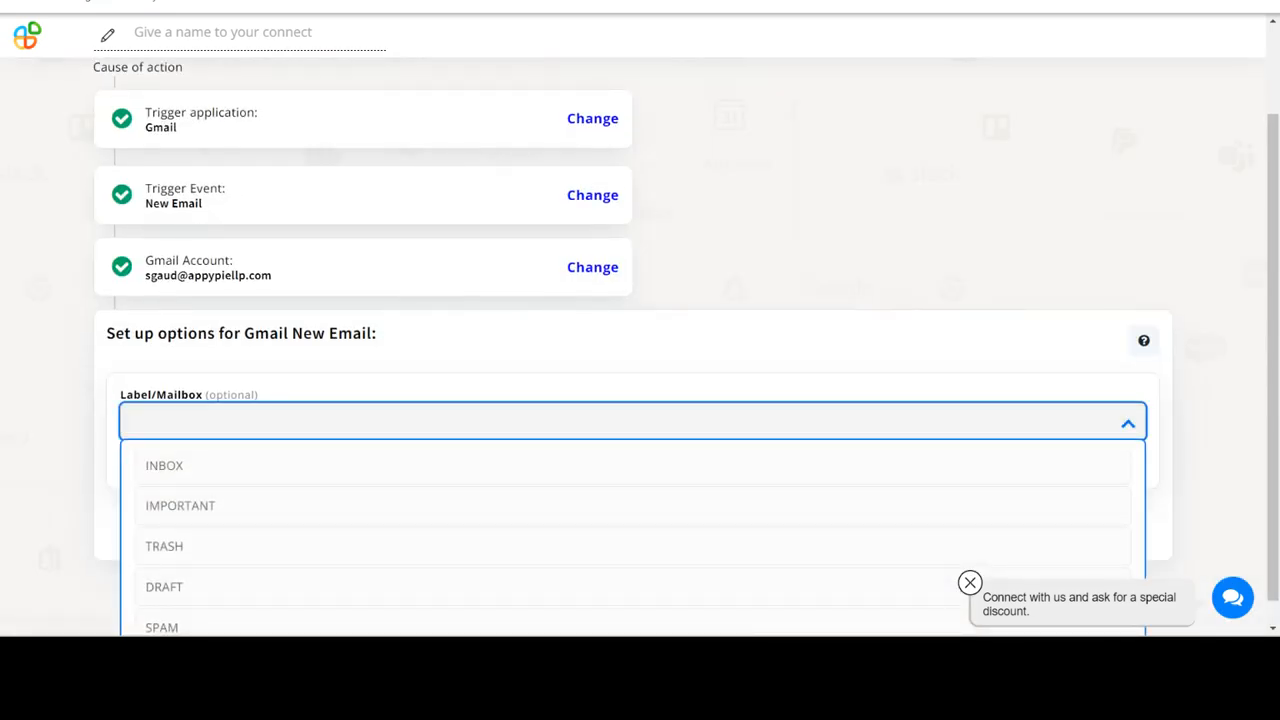
click(164, 466)
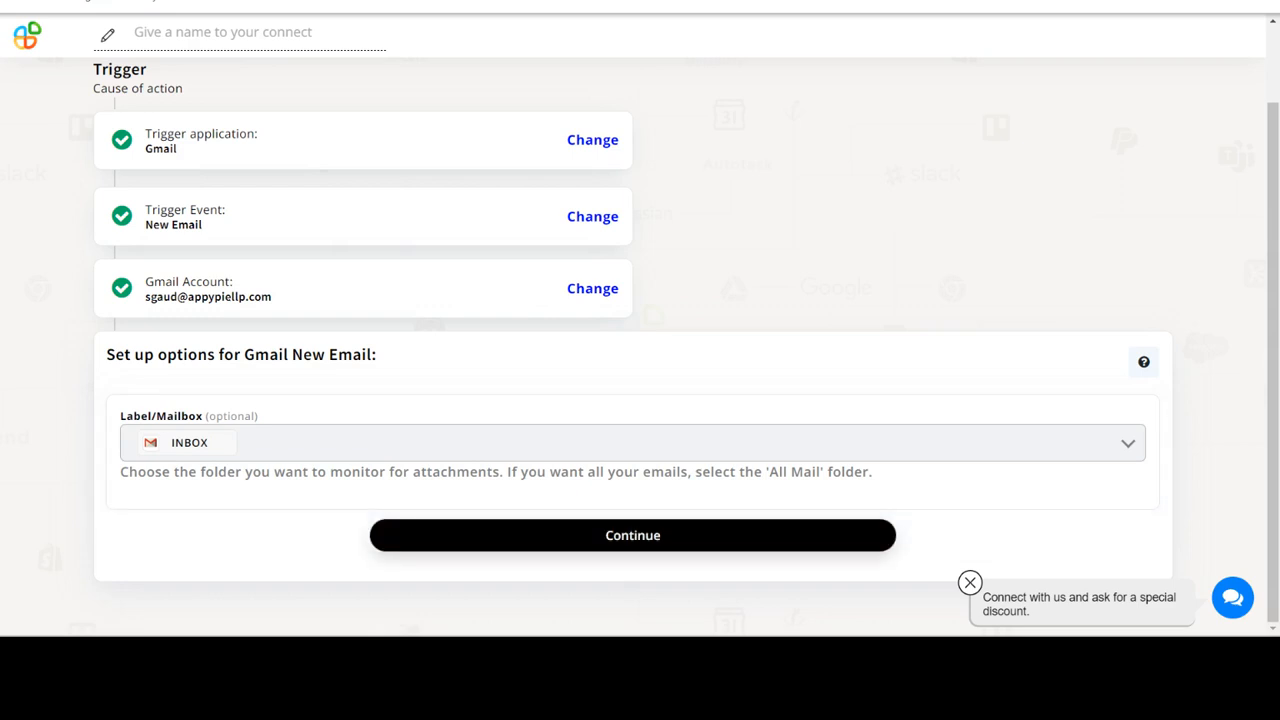
click(632, 536)
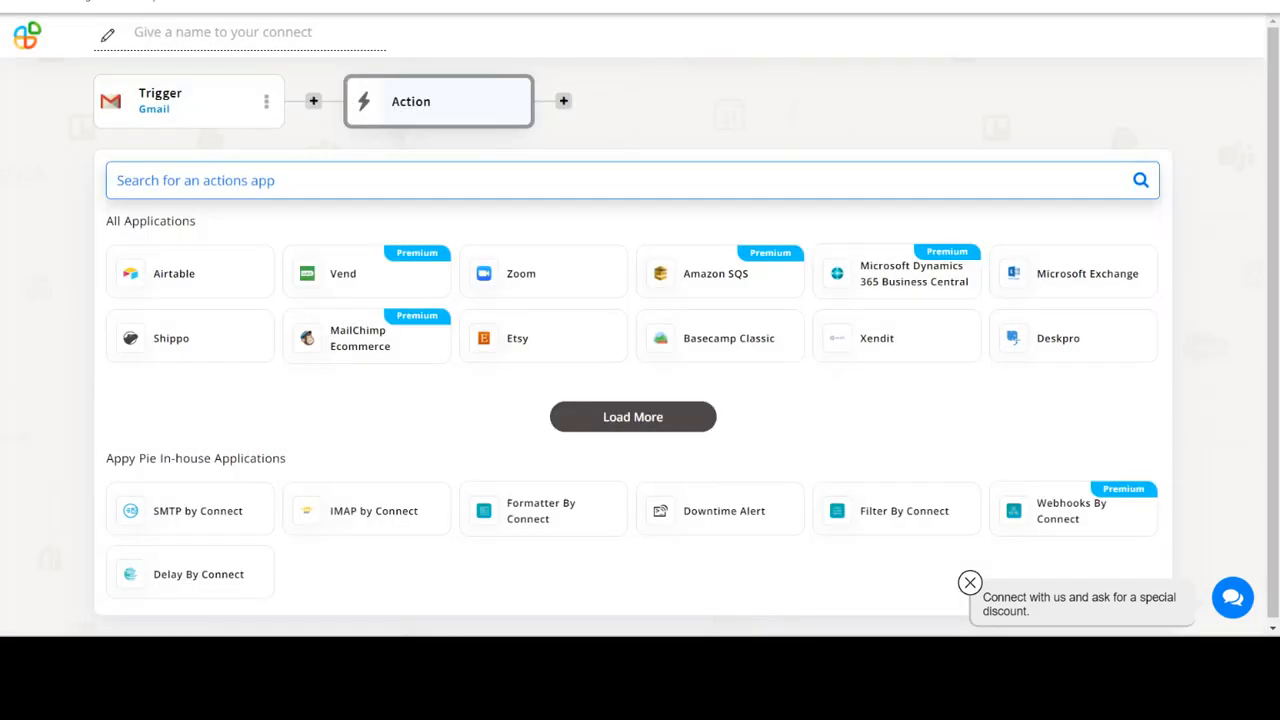
- Search 'Autotask', make it the action app and show its action events
text(Autotask)
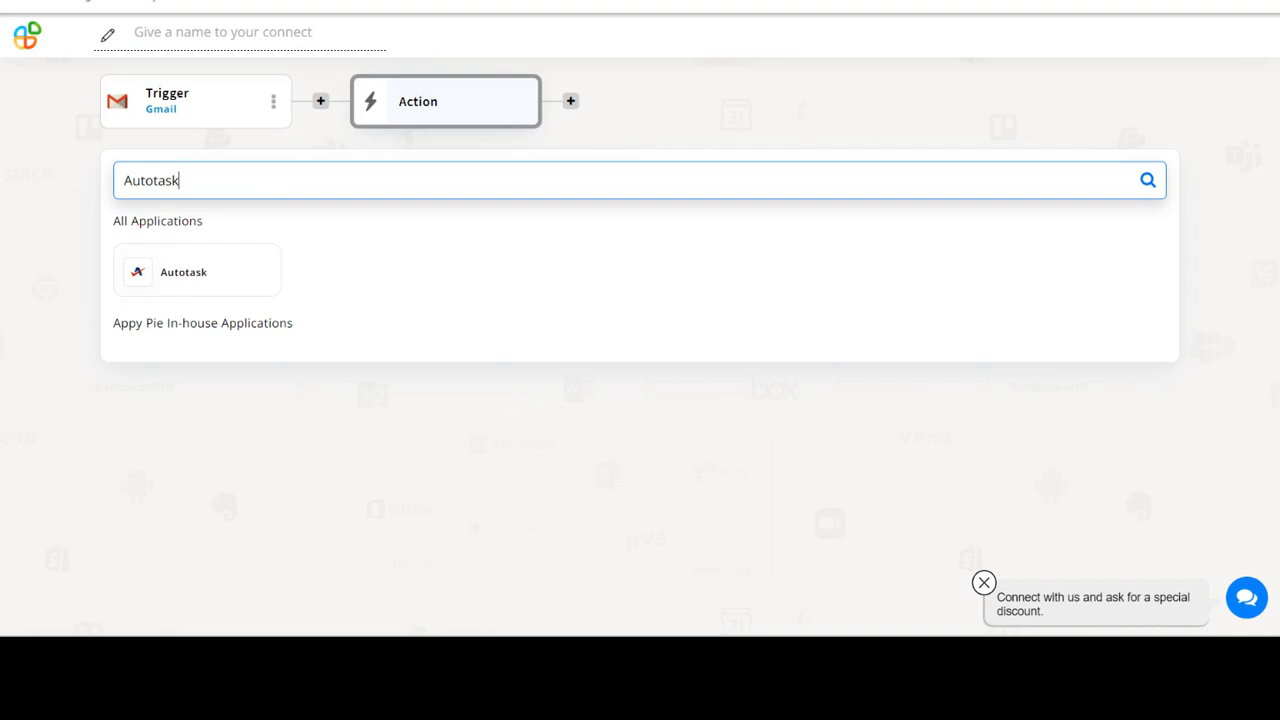
click(196, 272)
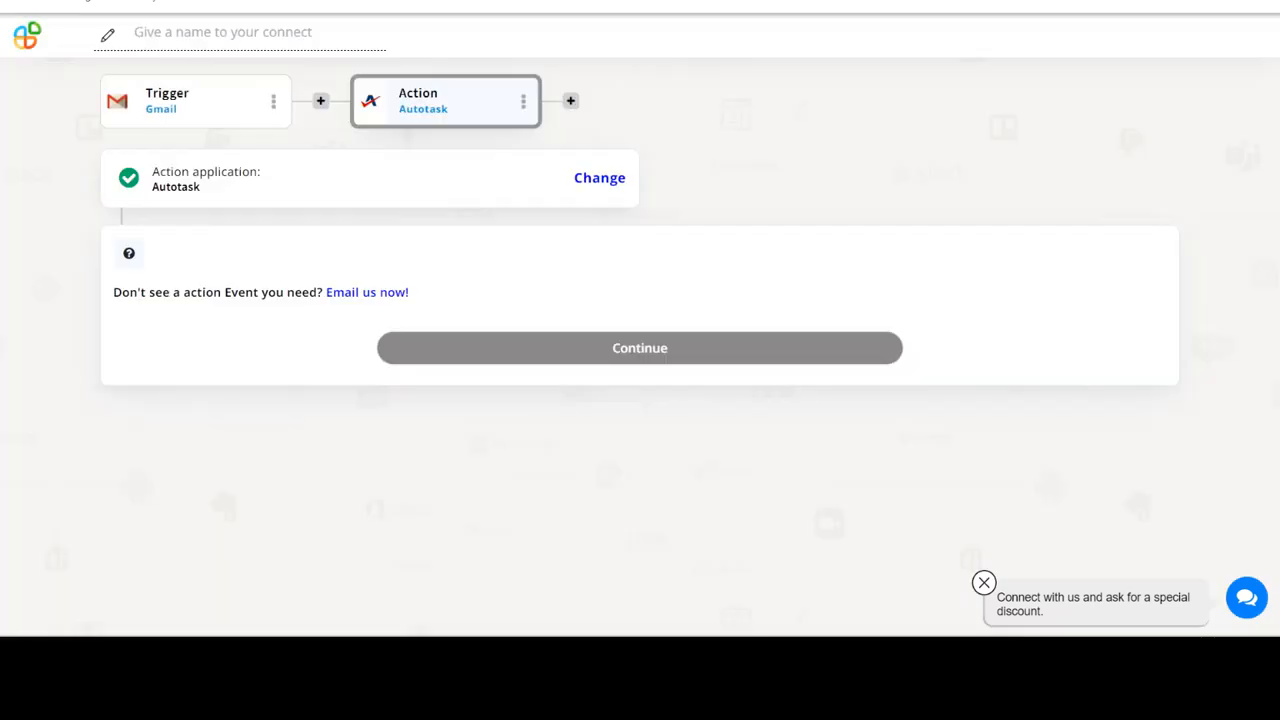
click(640, 348)
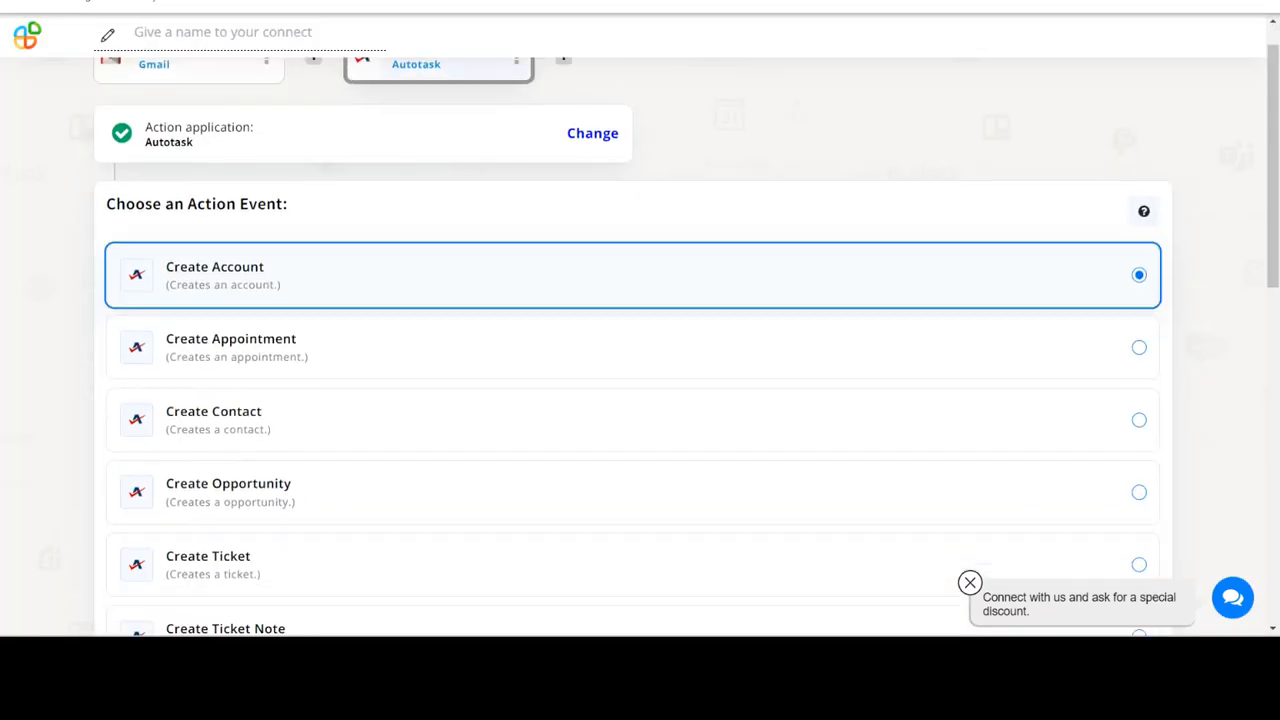